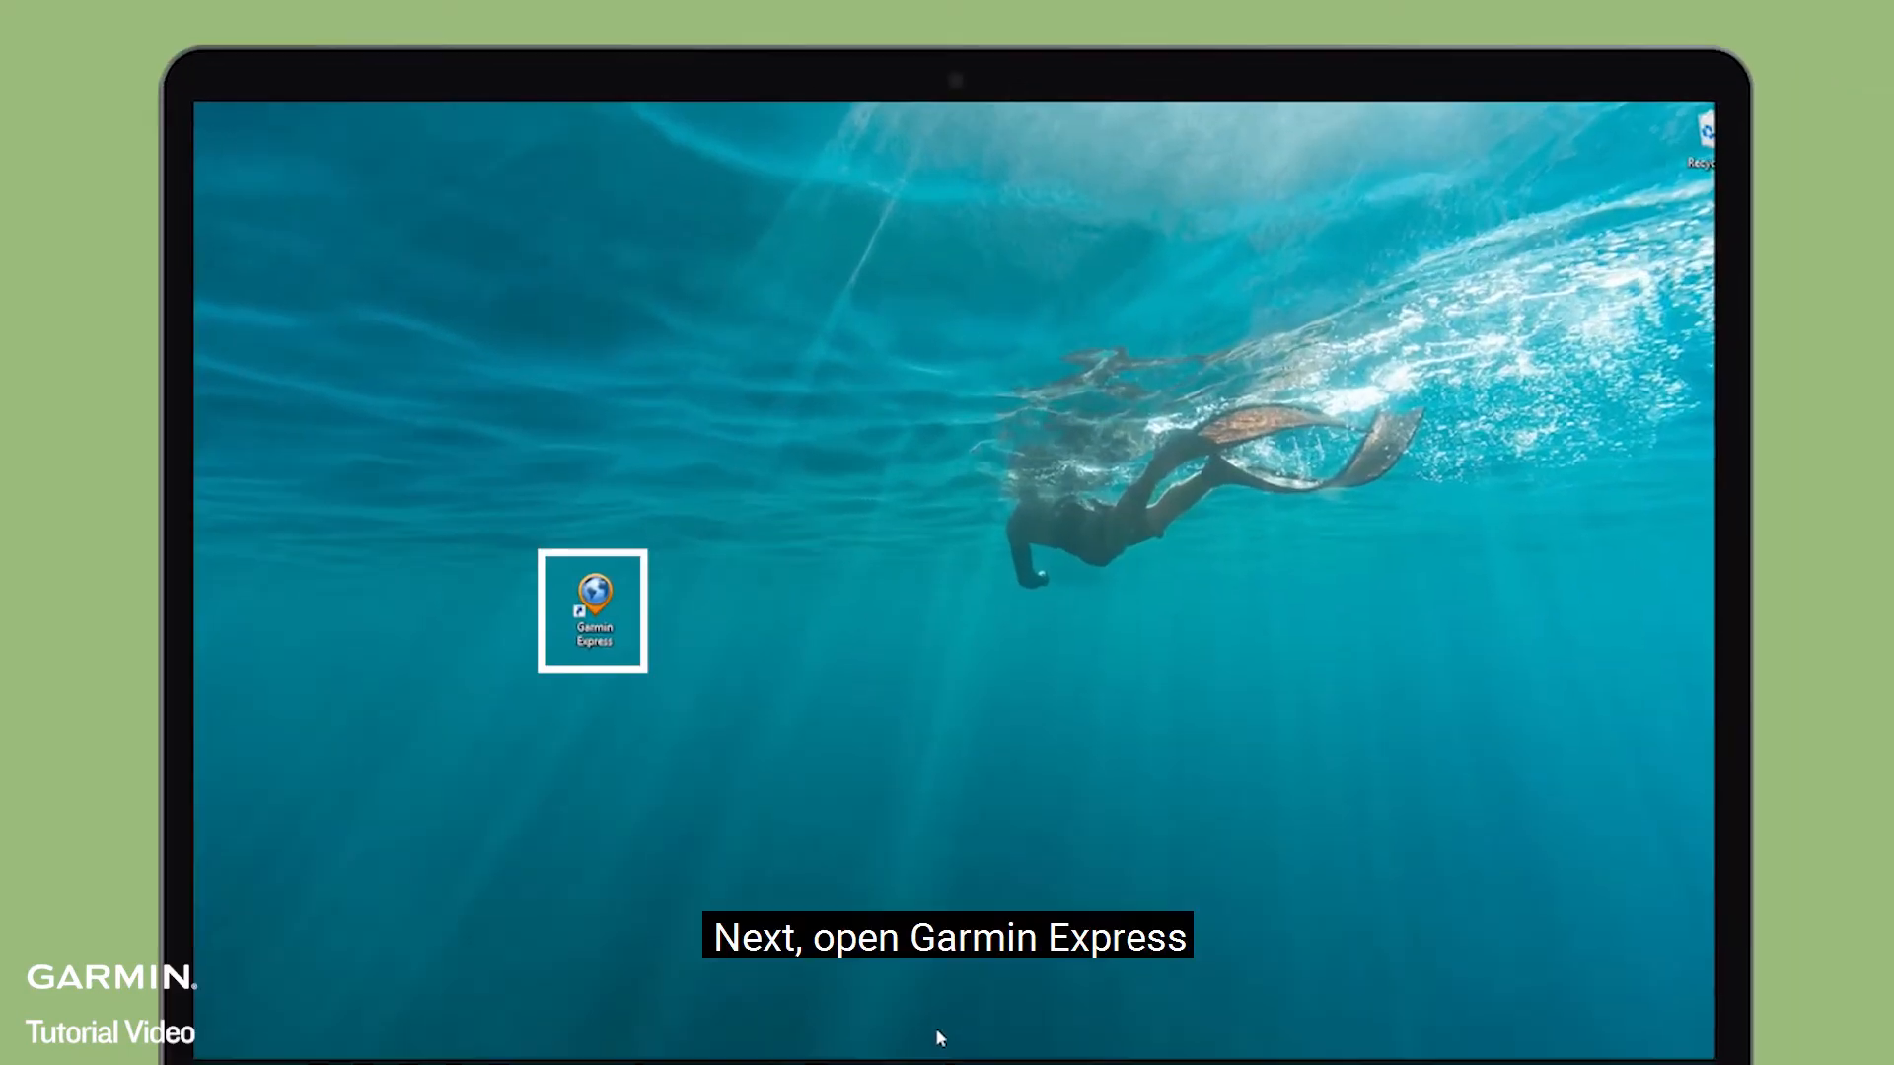
Step: Launch Garmin Express from its desktop shortcut
left_click(591, 609)
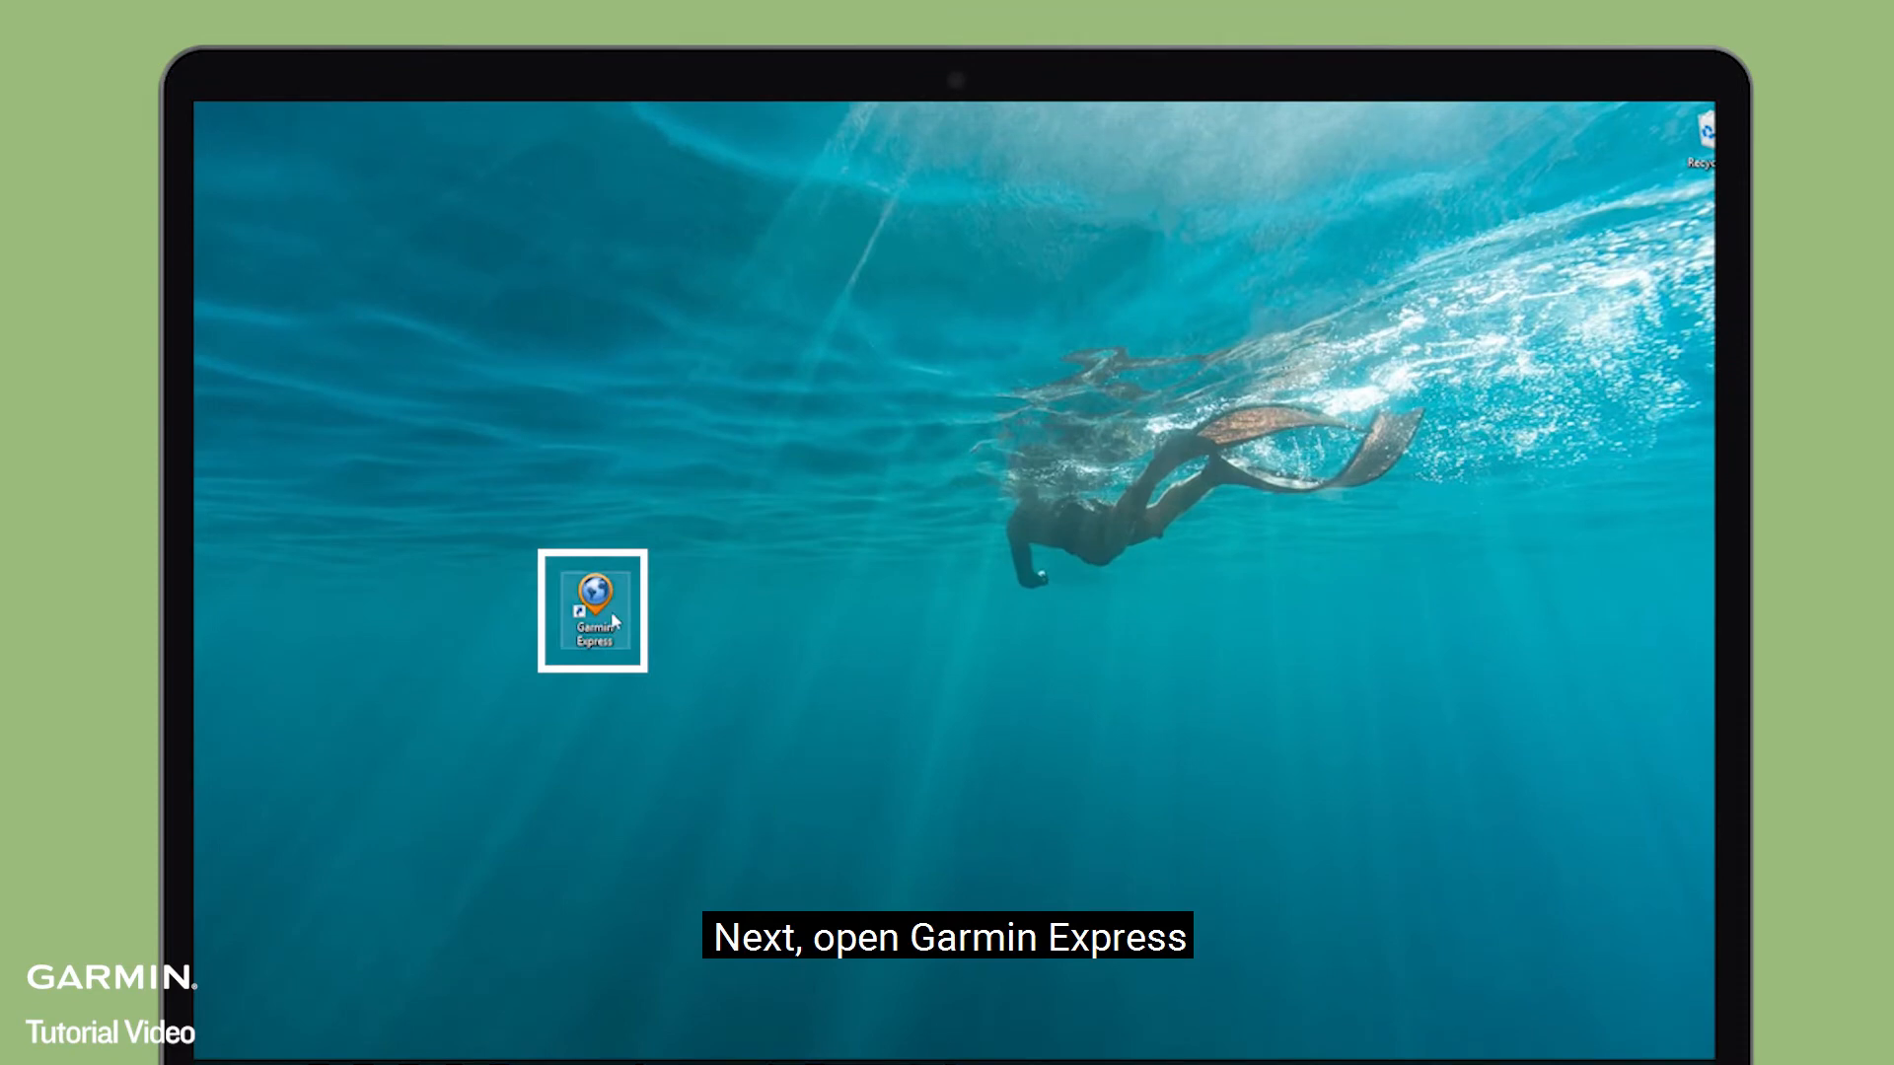
double_click(592, 610)
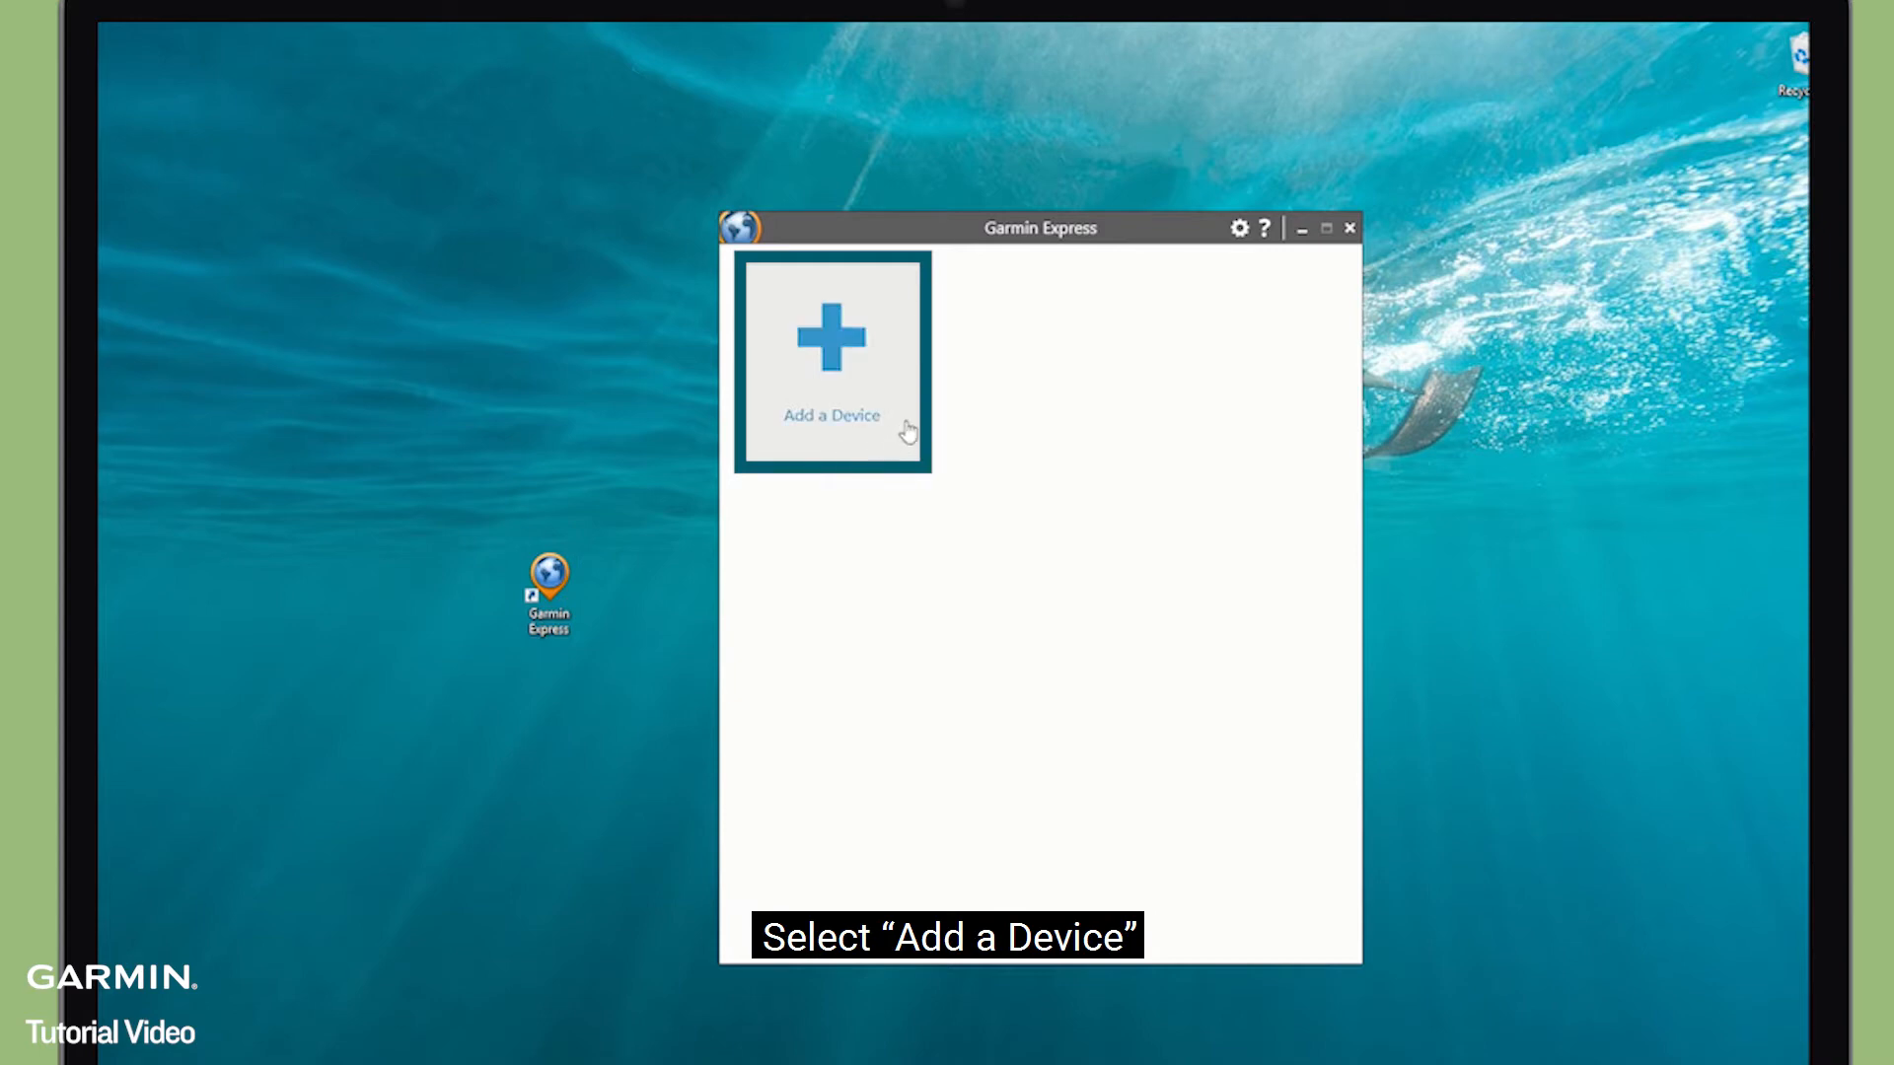
Step: Search for a new device and add the detected Edge 830 ASIA
left_click(830, 362)
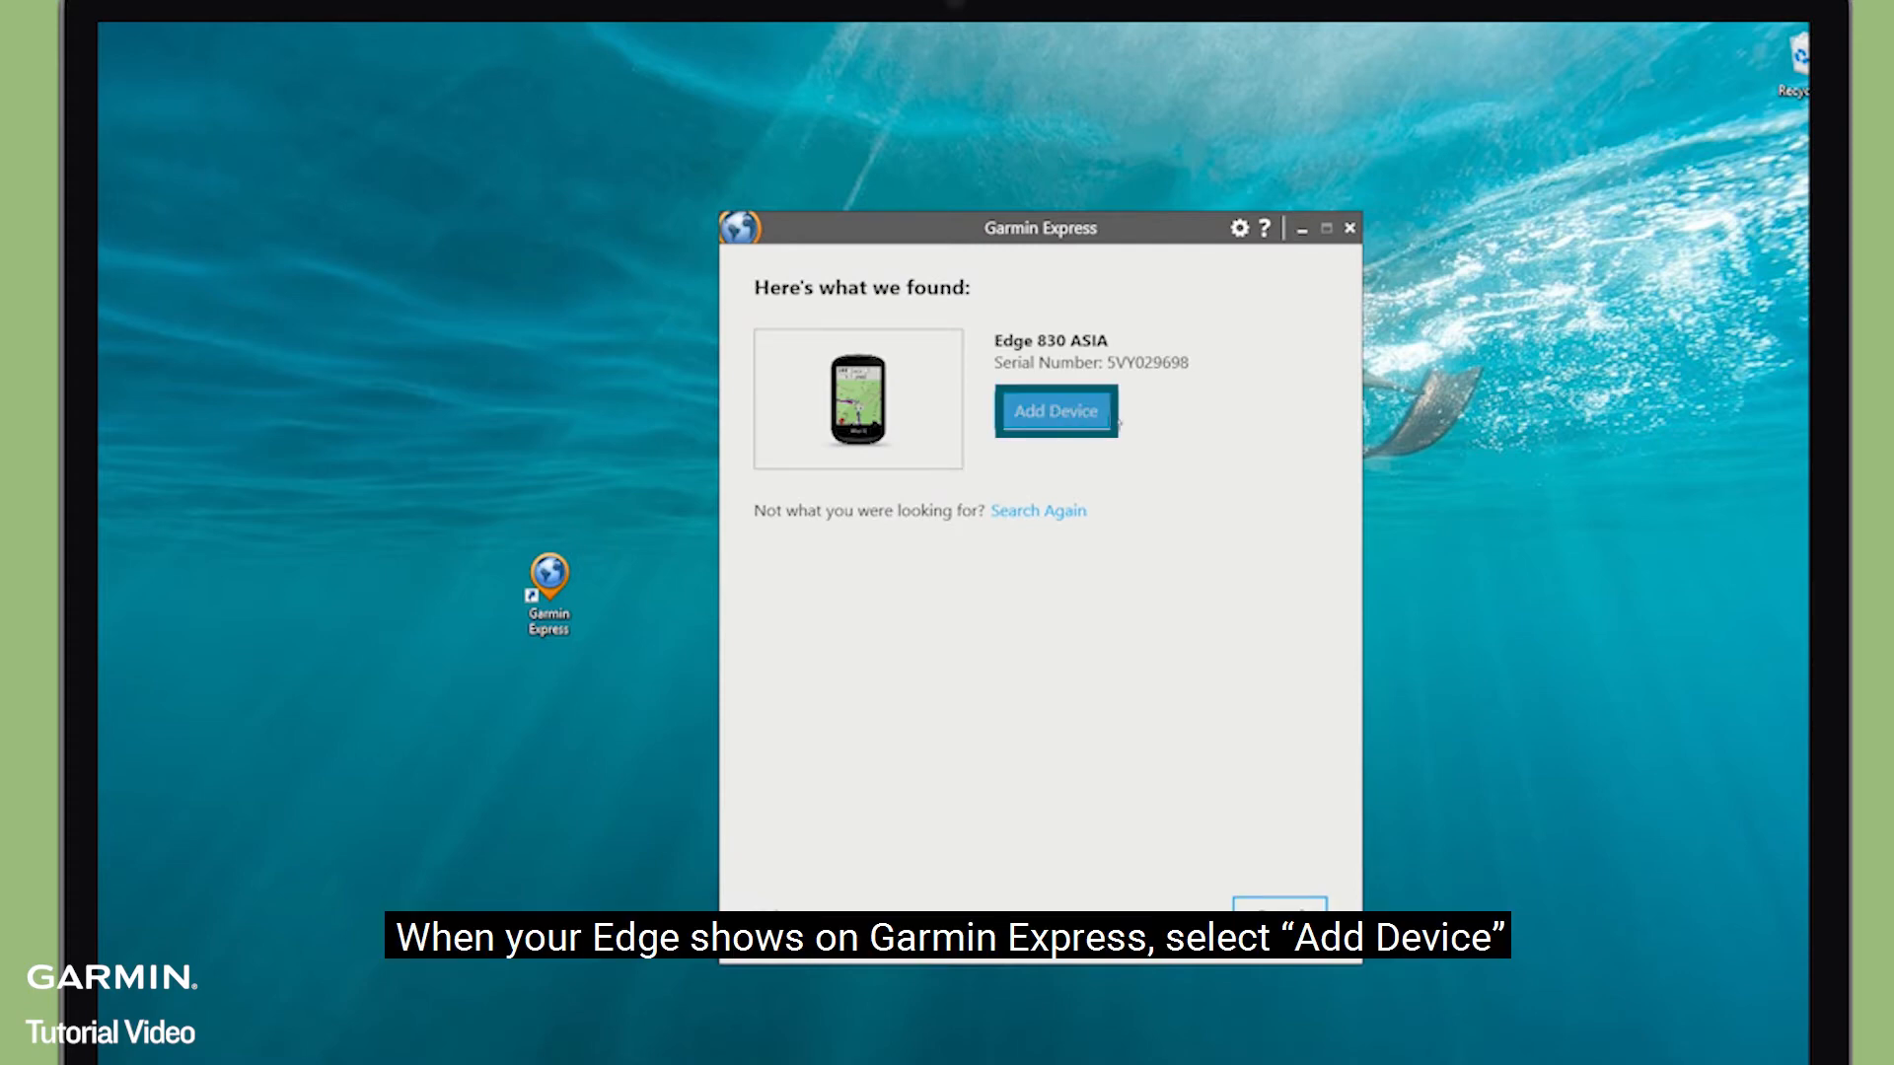
left_click(1054, 409)
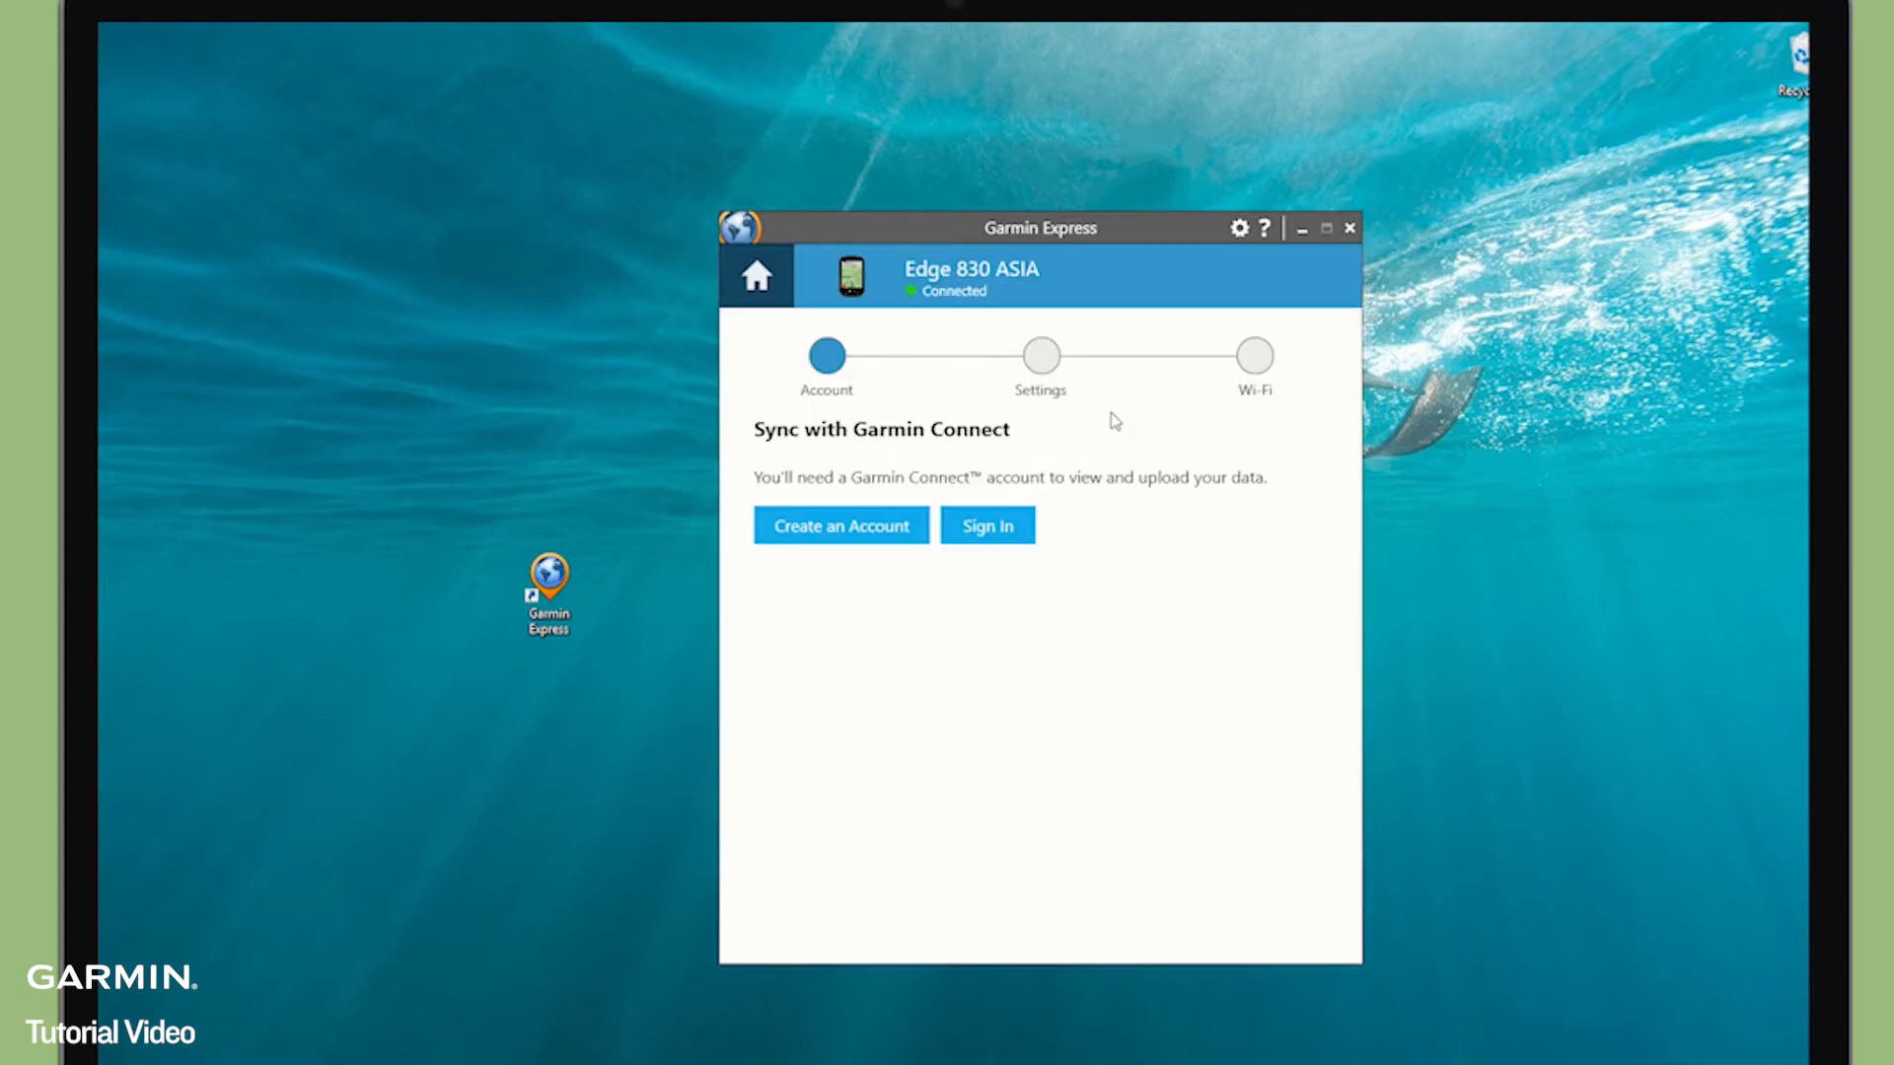
Step: Sign in to Garmin Connect with the existing account's email and password
left_click(986, 526)
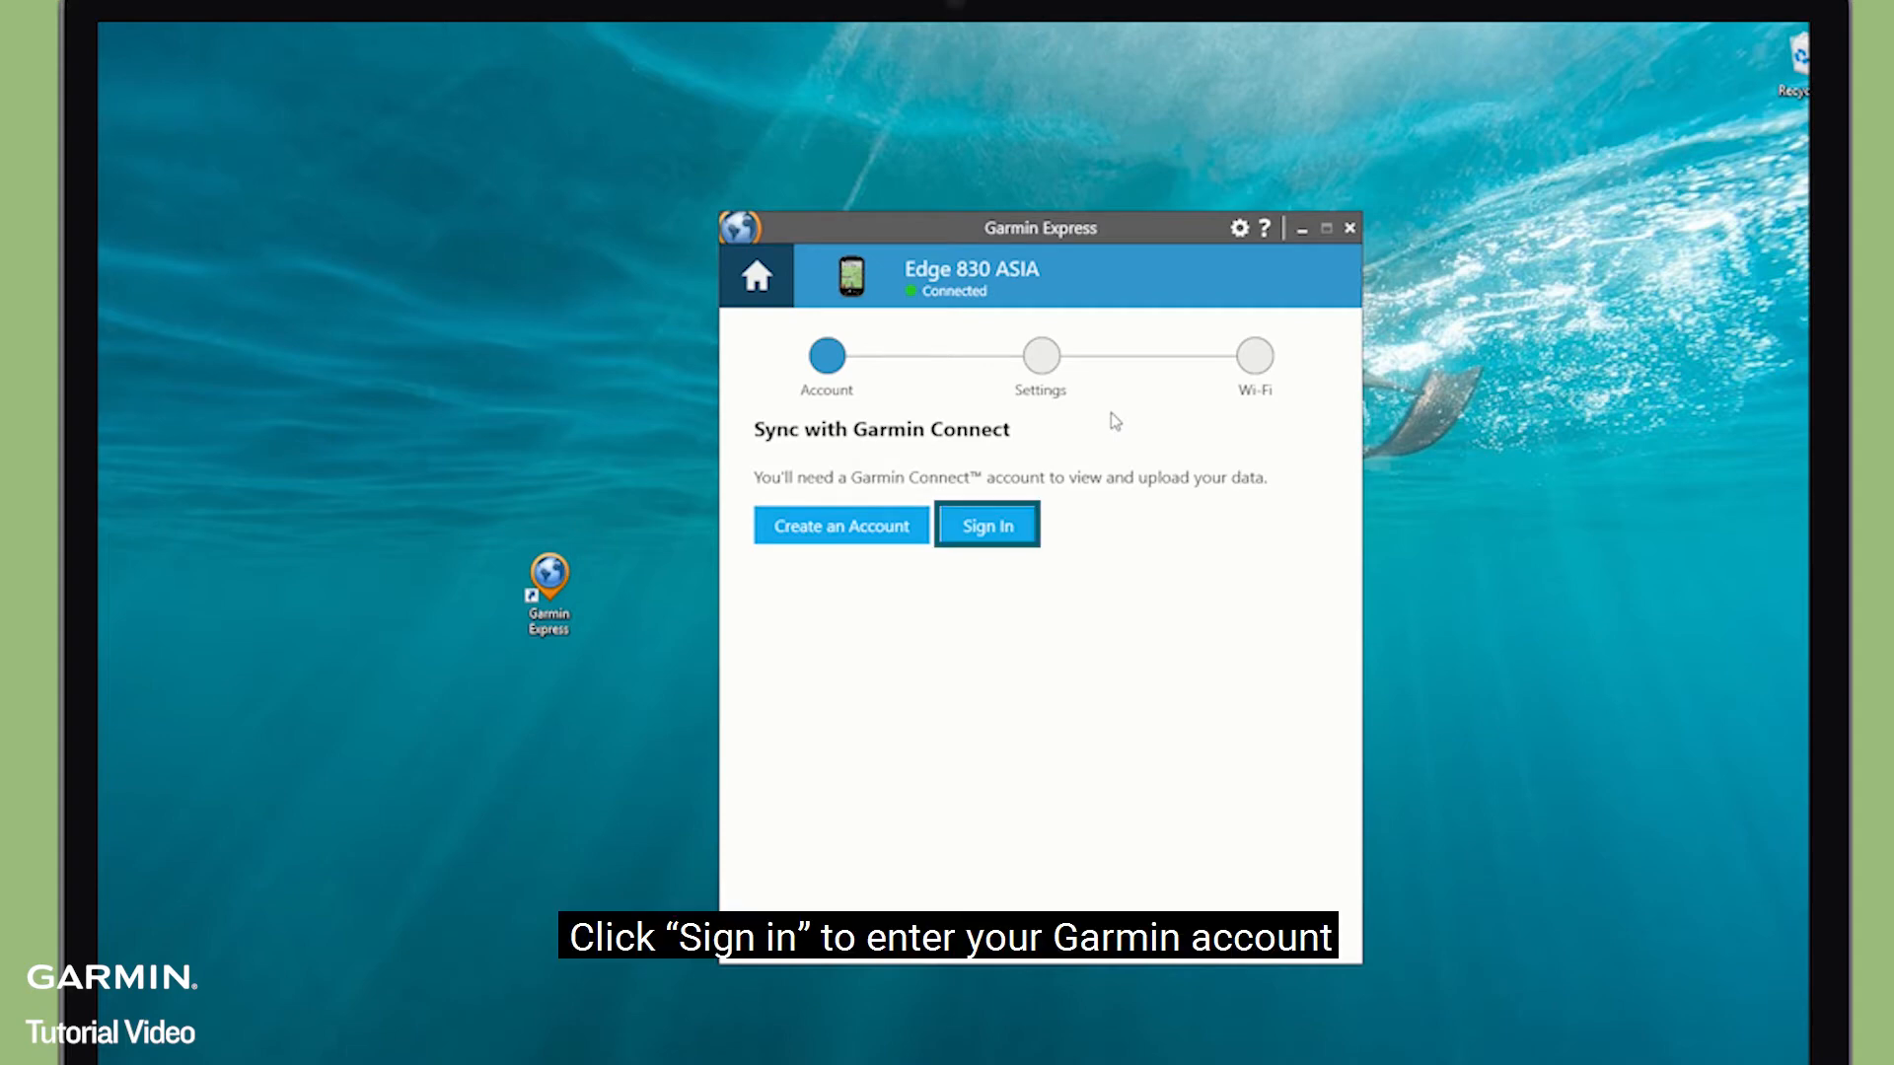
left_click(986, 523)
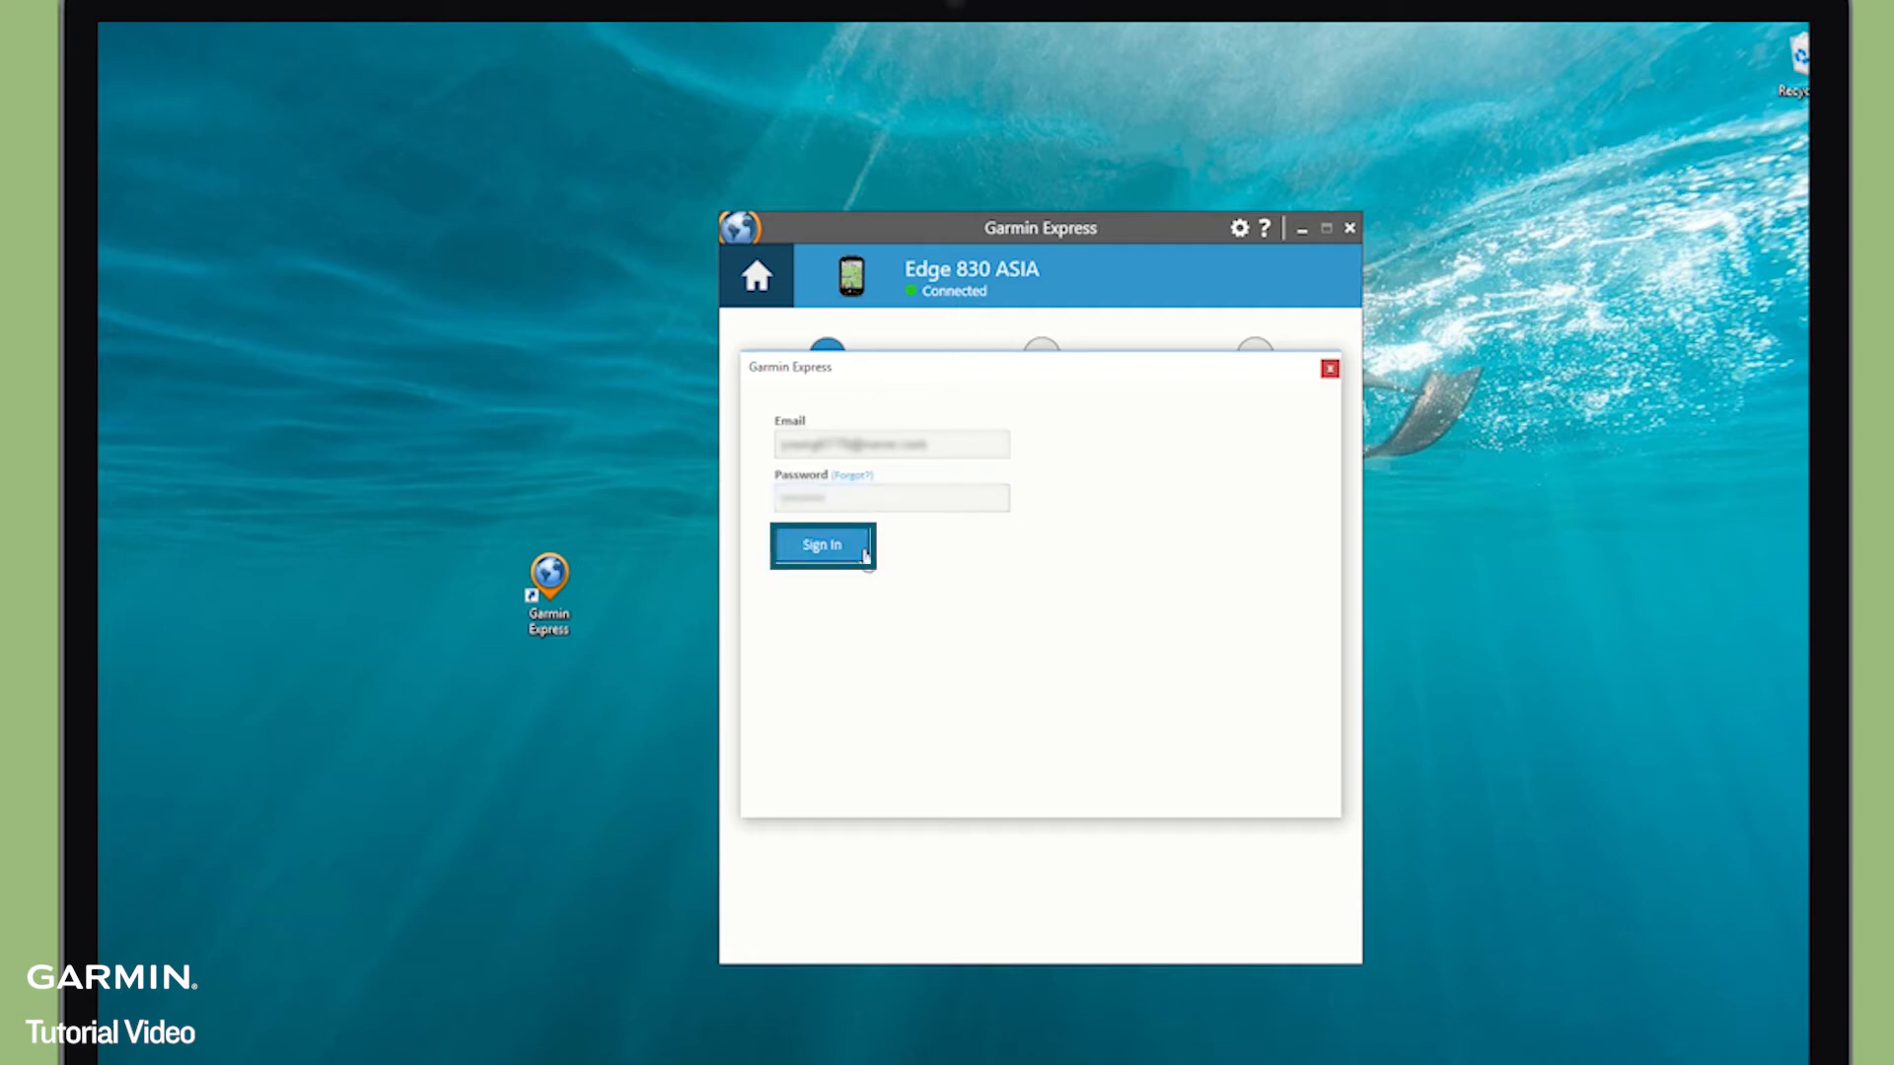
left_click(821, 544)
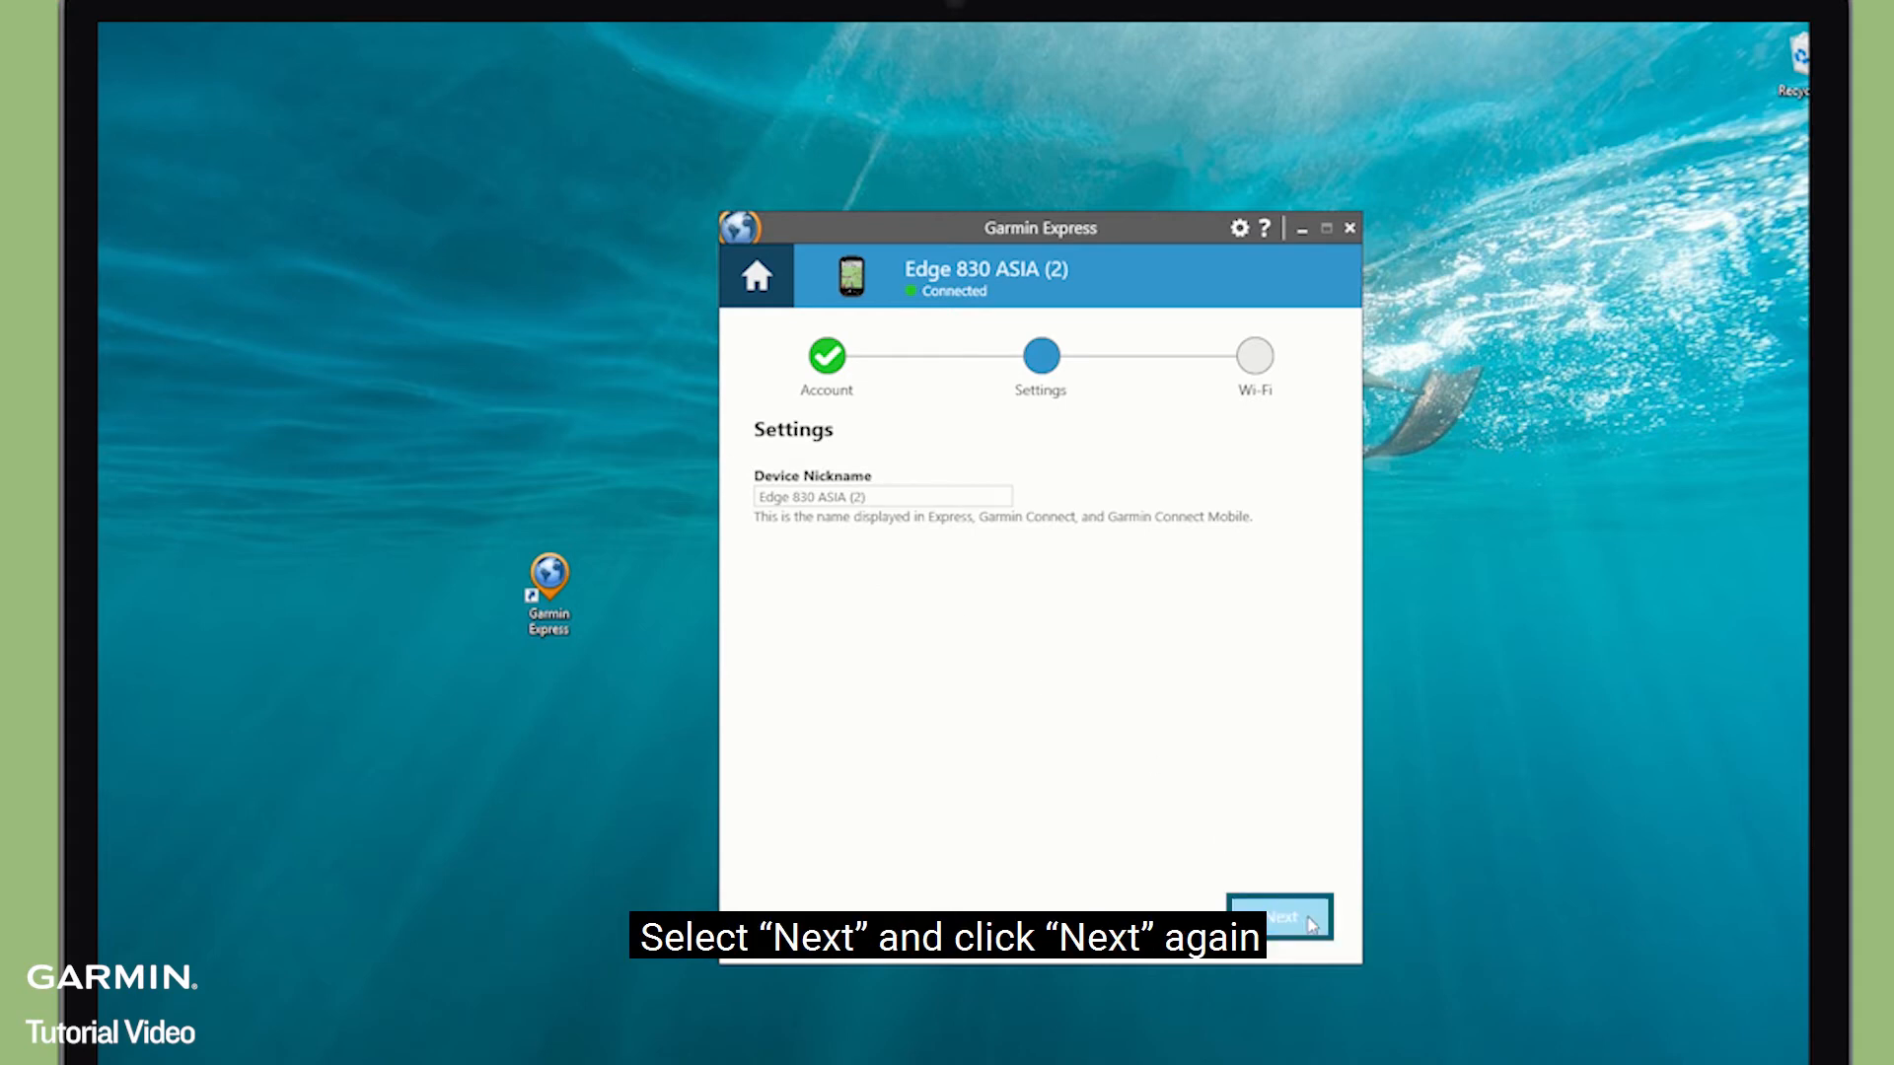
Step: Keep the device nickname and skip Wi-Fi network setup to finish
left_click(1279, 915)
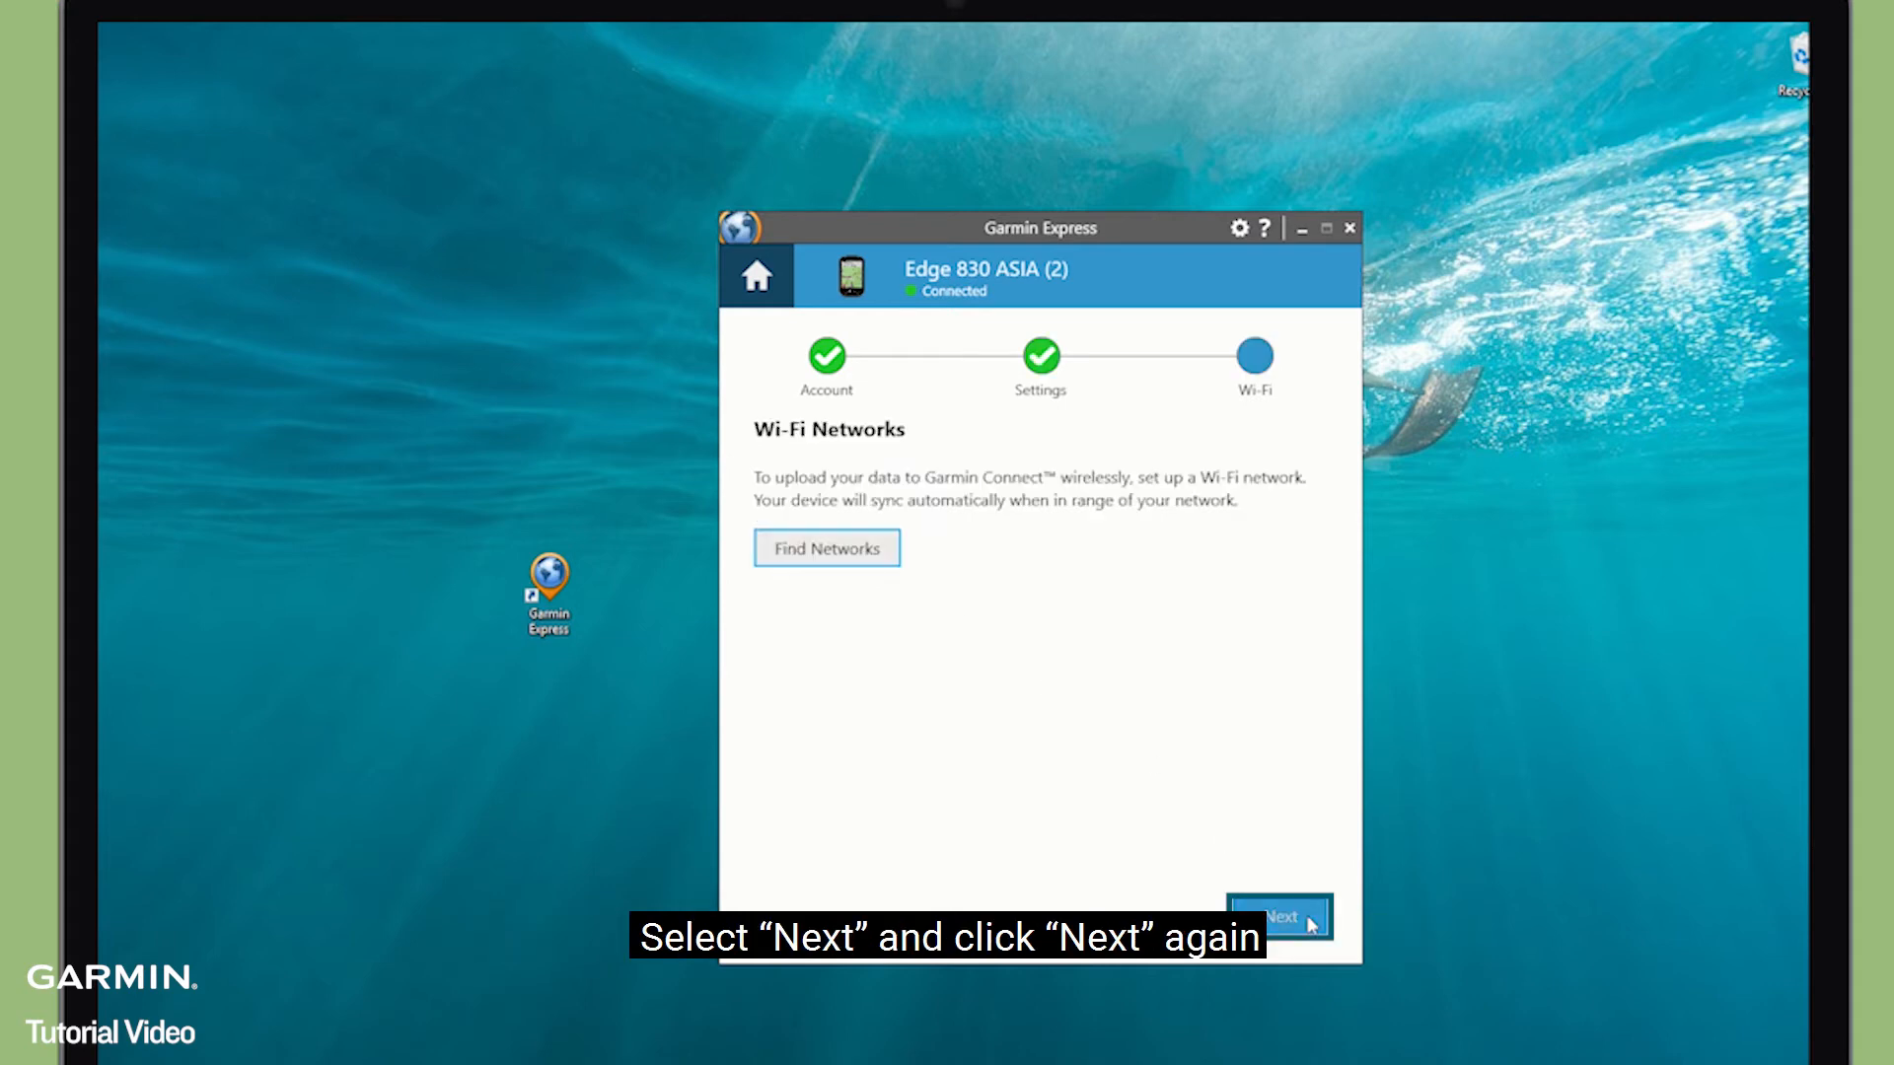
left_click(1279, 916)
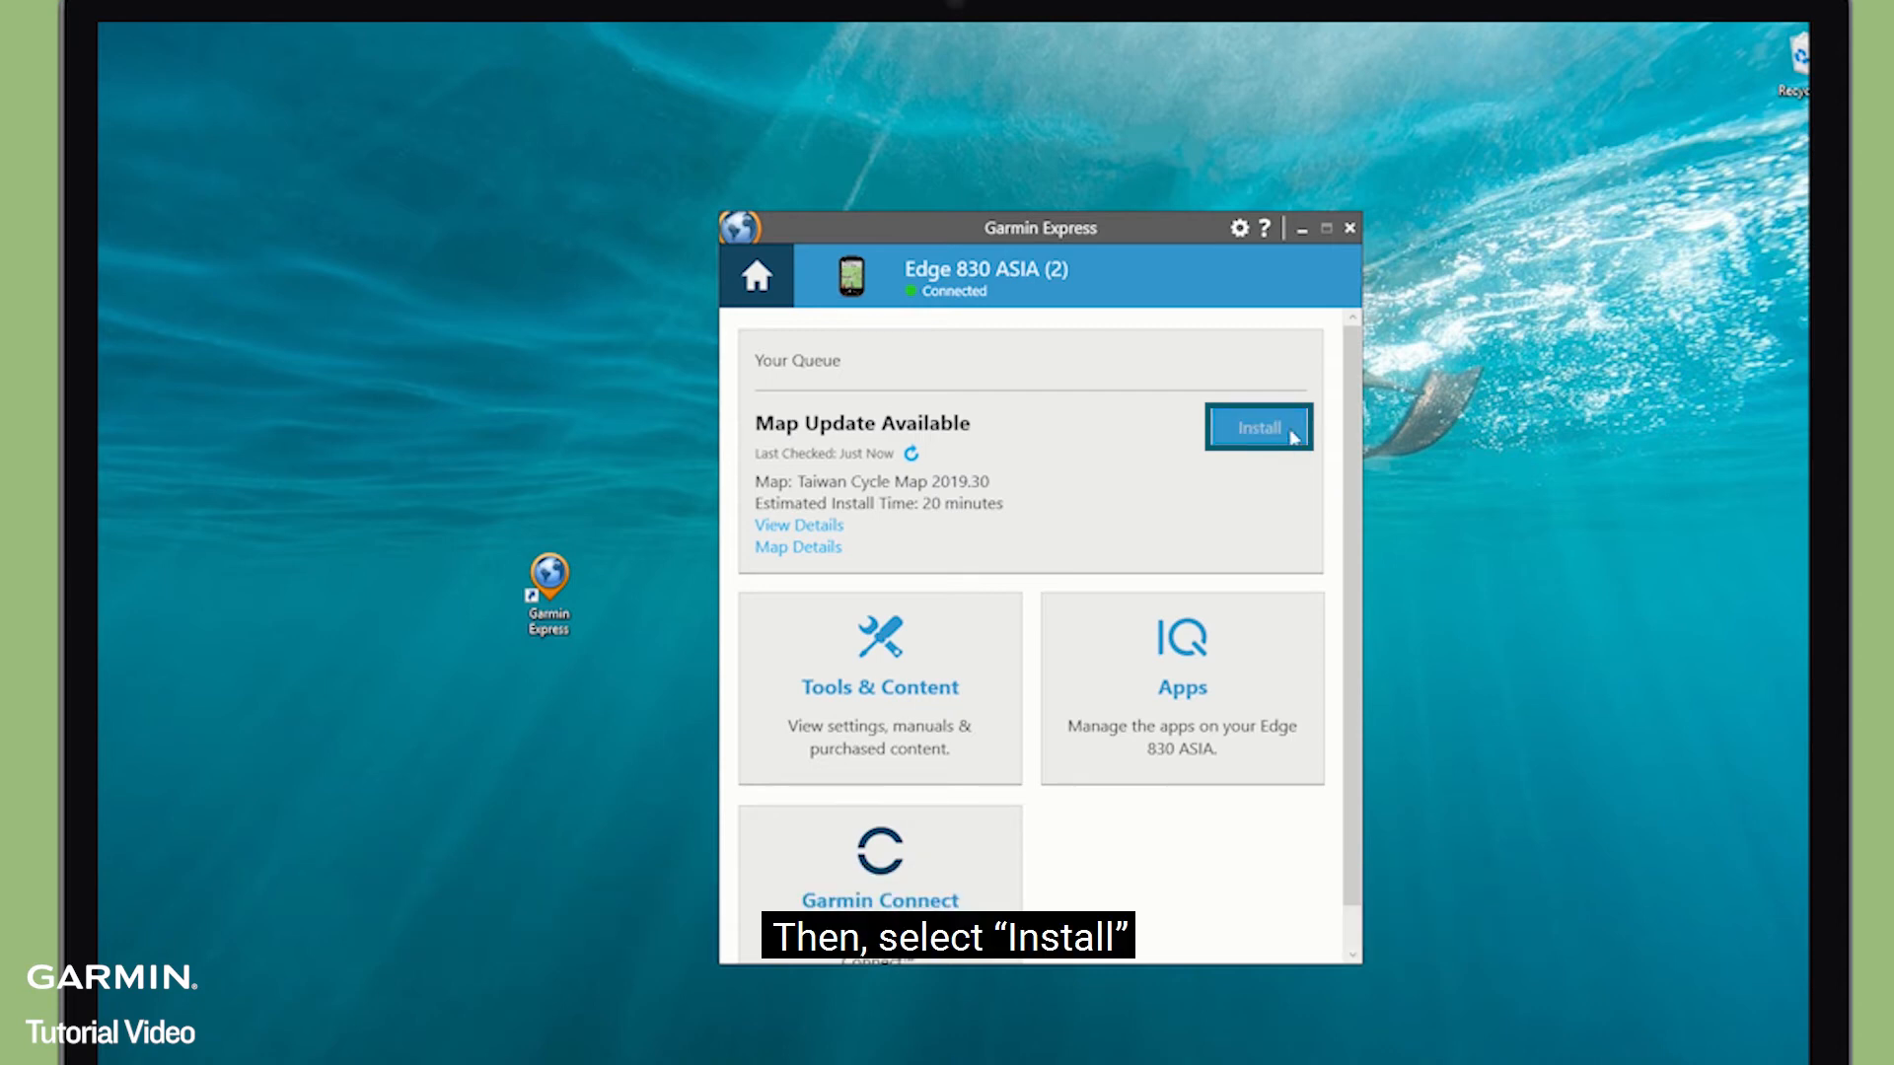
Step: Install the Taiwan Cycle Map update, accepting the license terms
left_click(1258, 427)
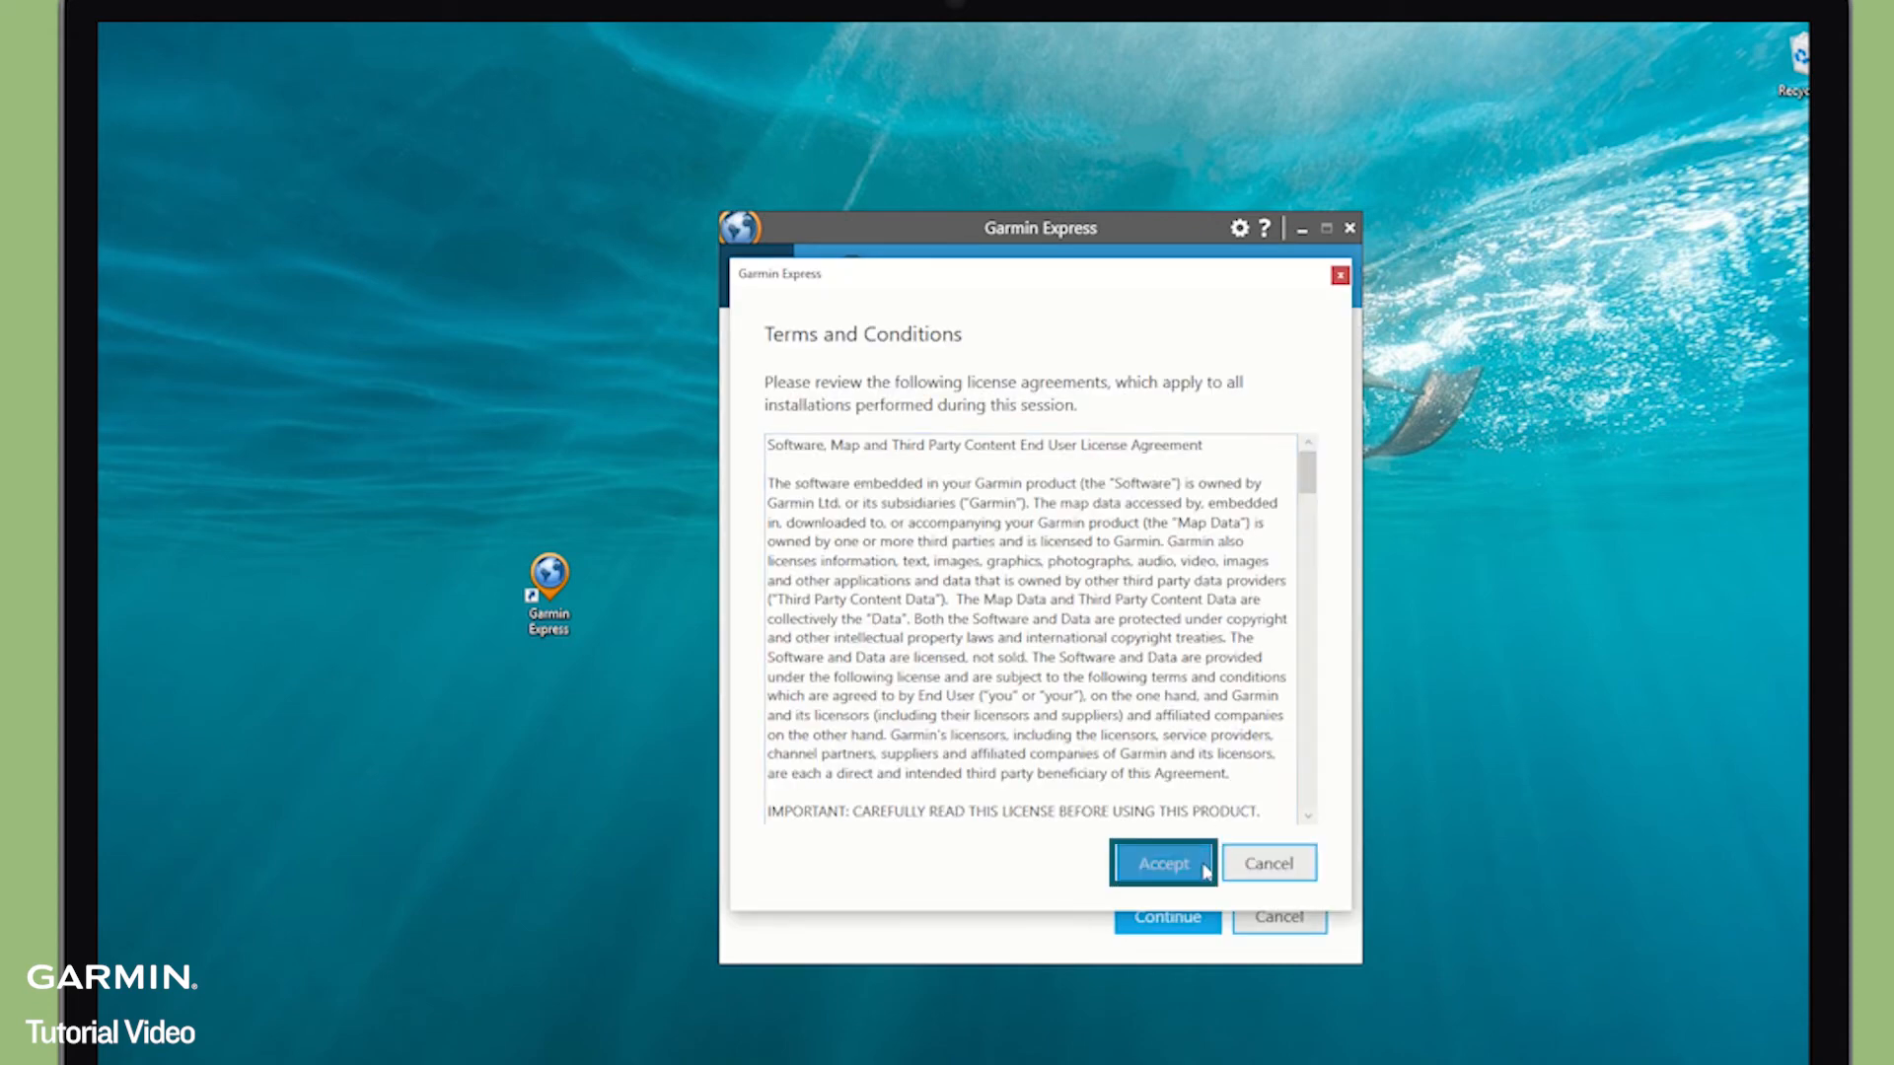
left_click(1160, 862)
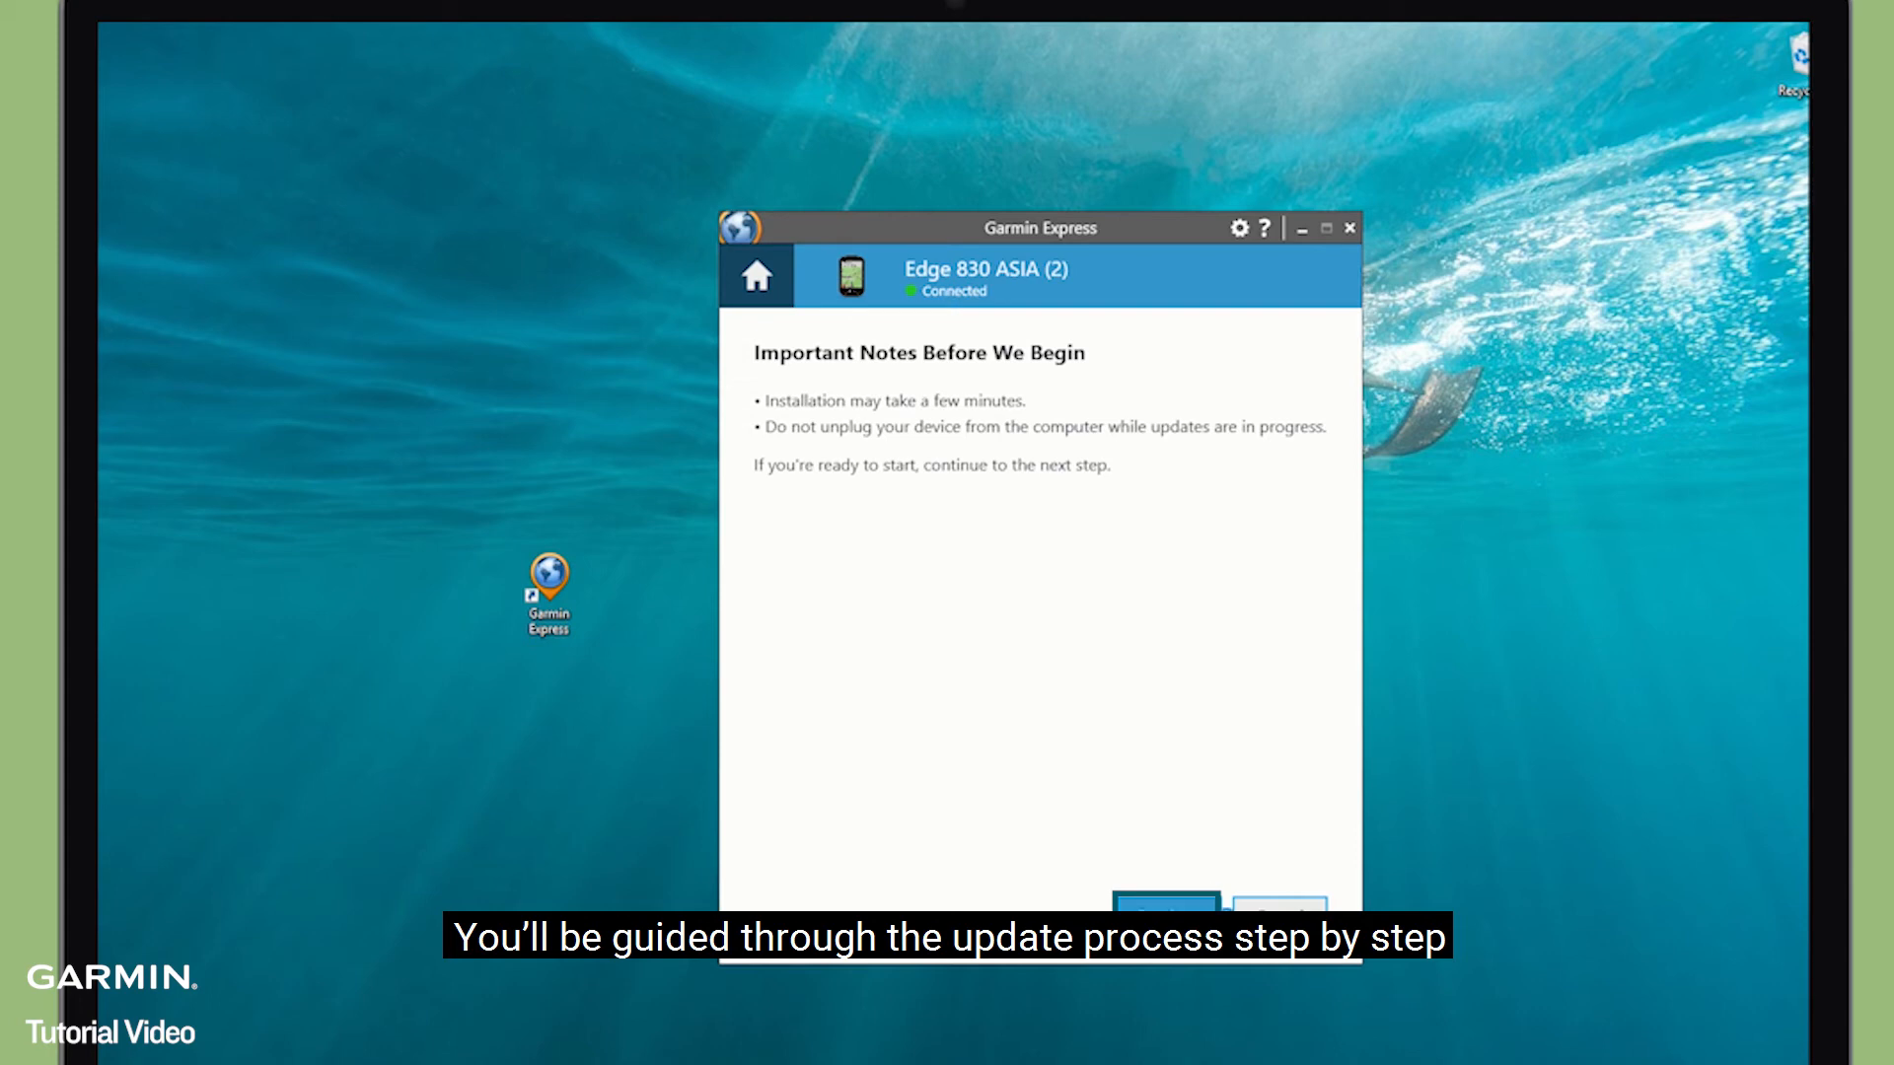
left_click(1163, 905)
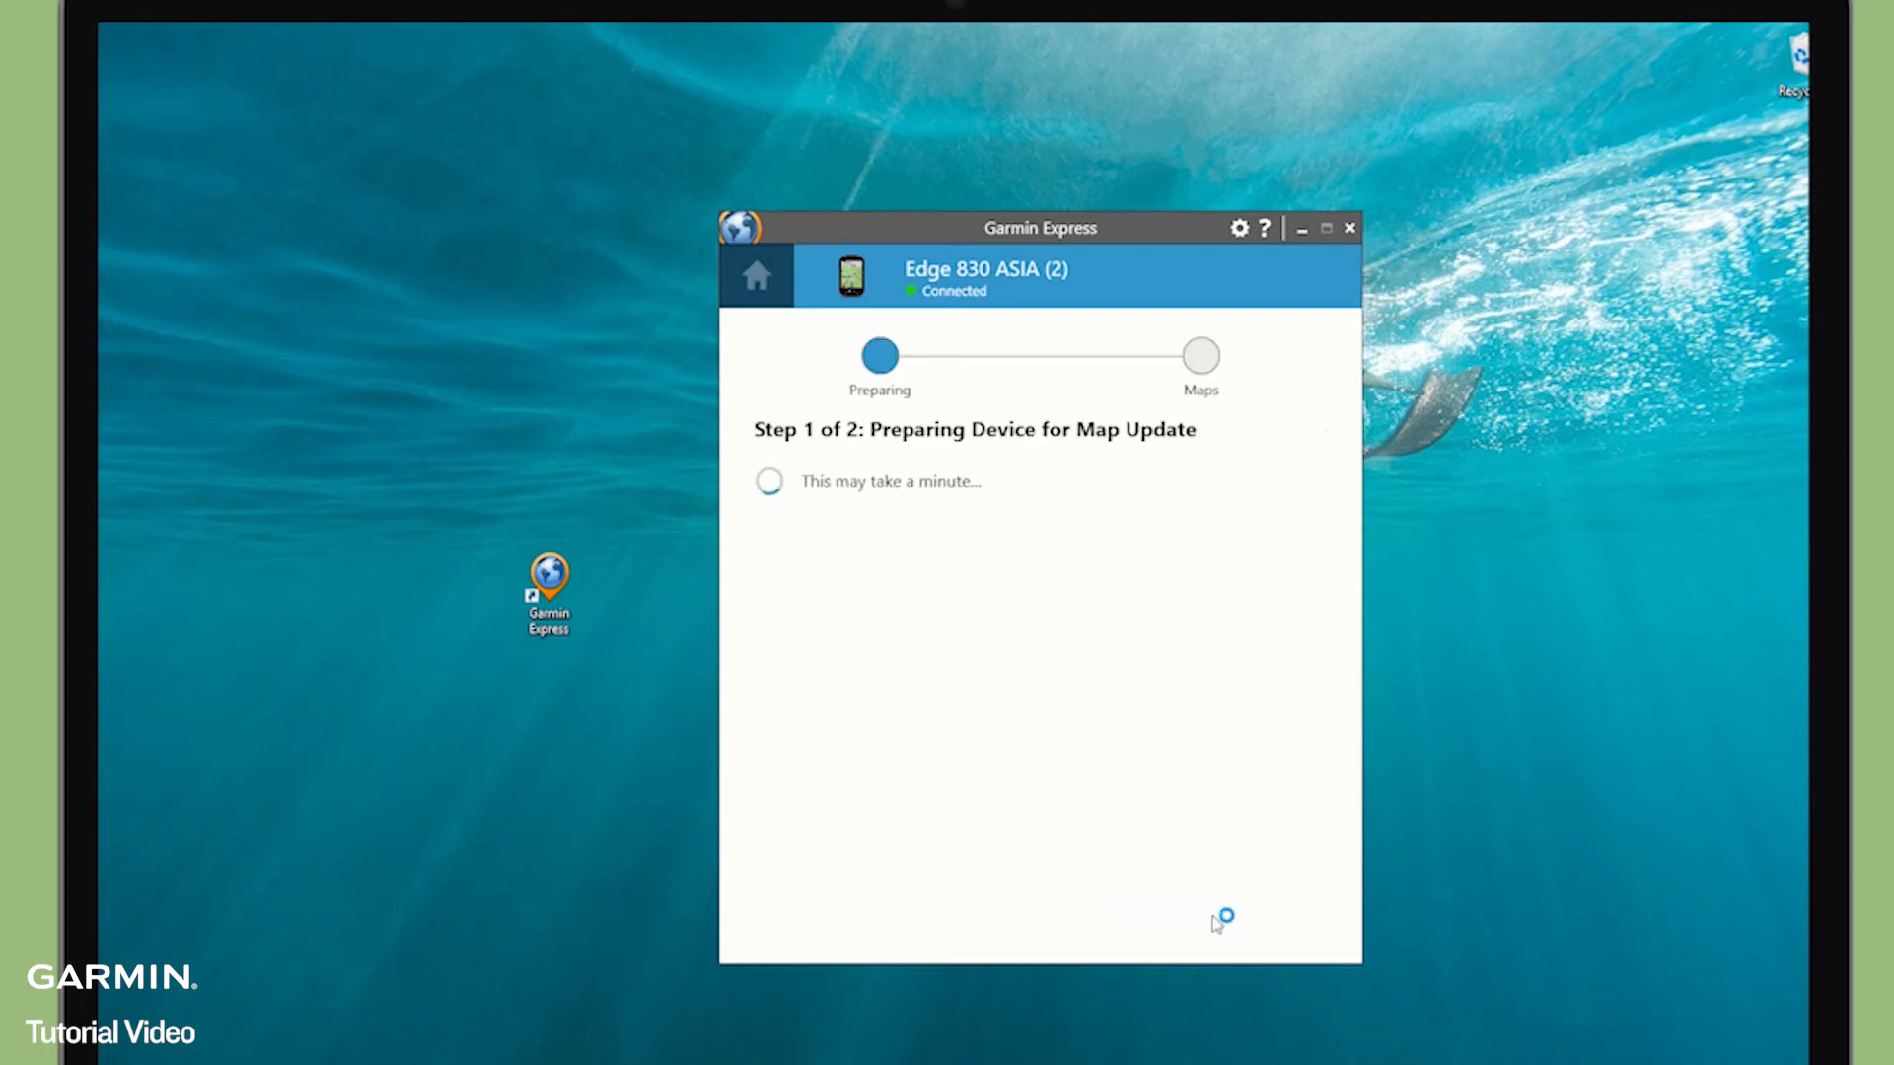